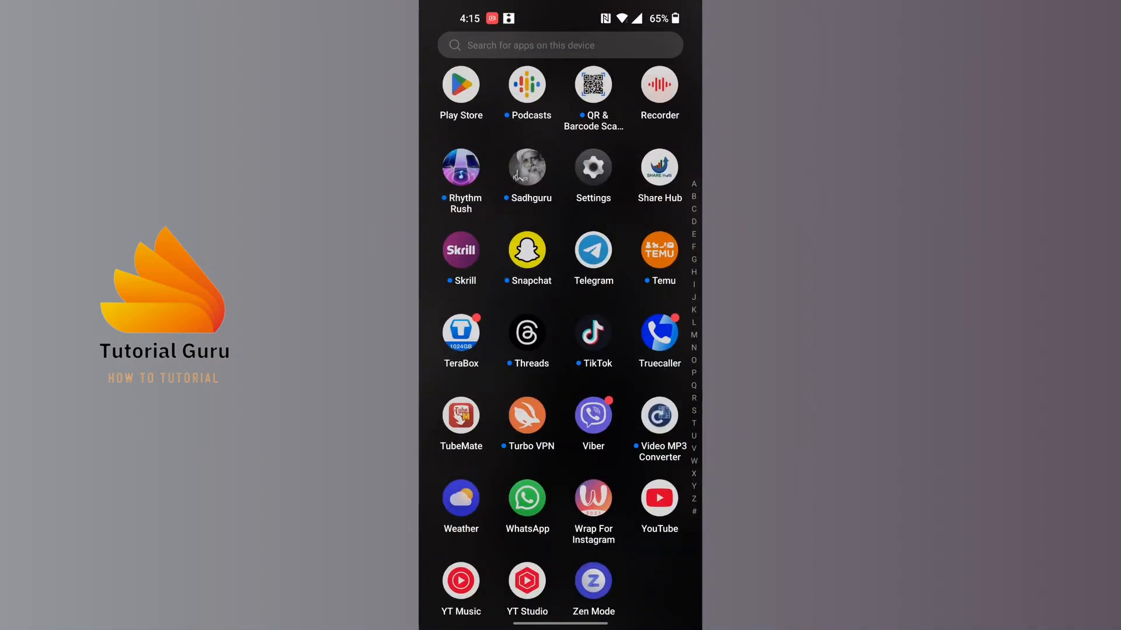
# - Launch TeraBox from the Android app drawer
pyautogui.click(461, 332)
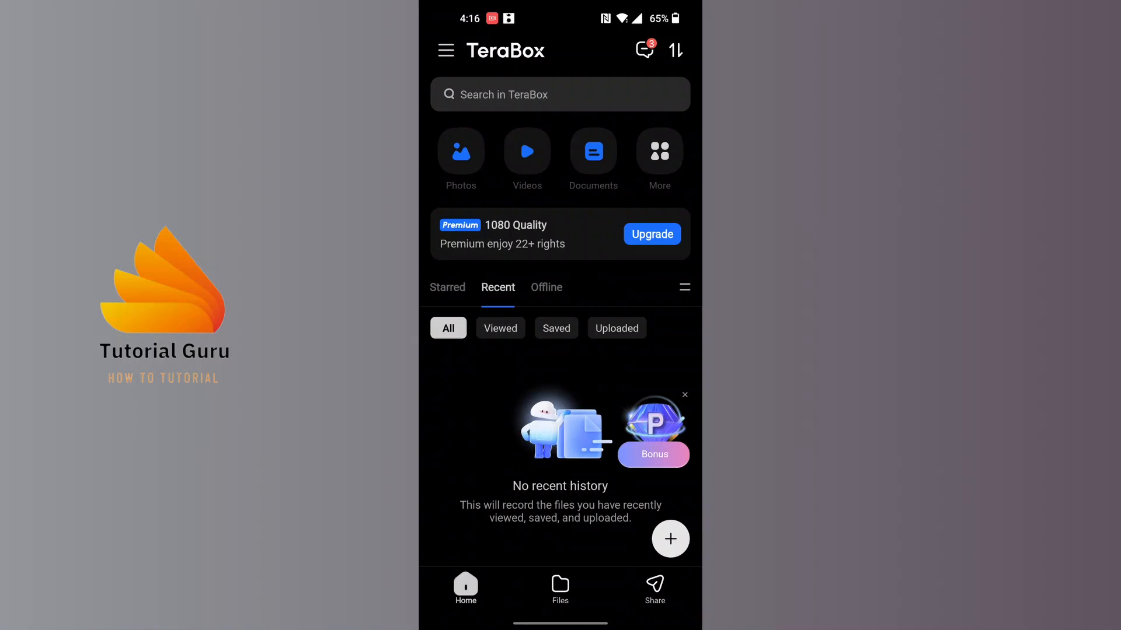
# - Open TeraBox Settings from the side drawer menu
pyautogui.click(445, 50)
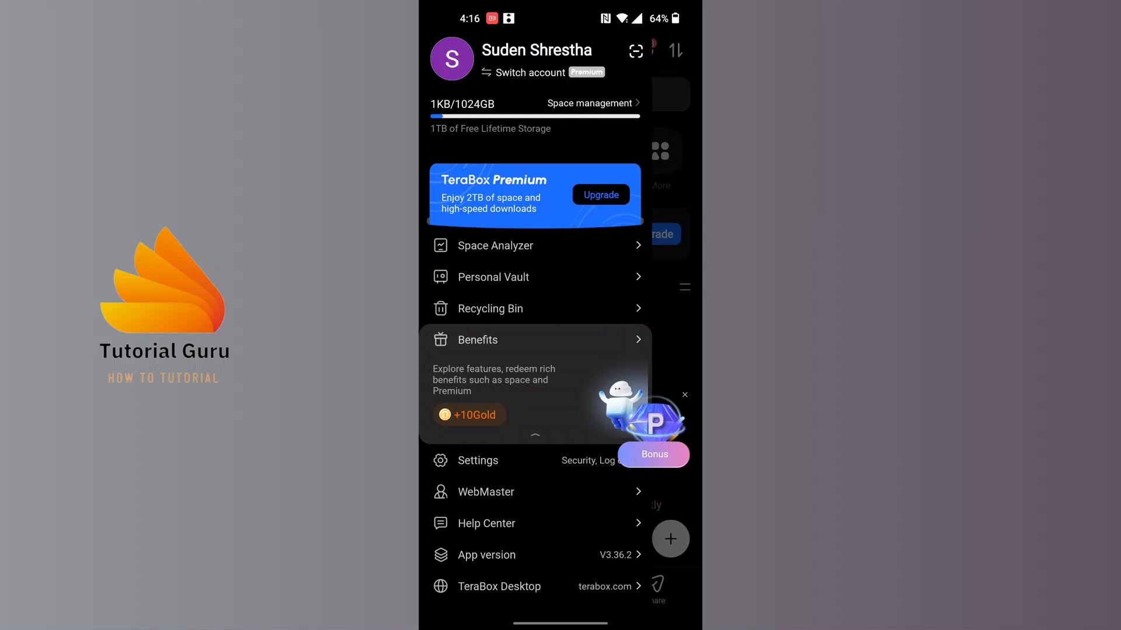
pyautogui.click(479, 460)
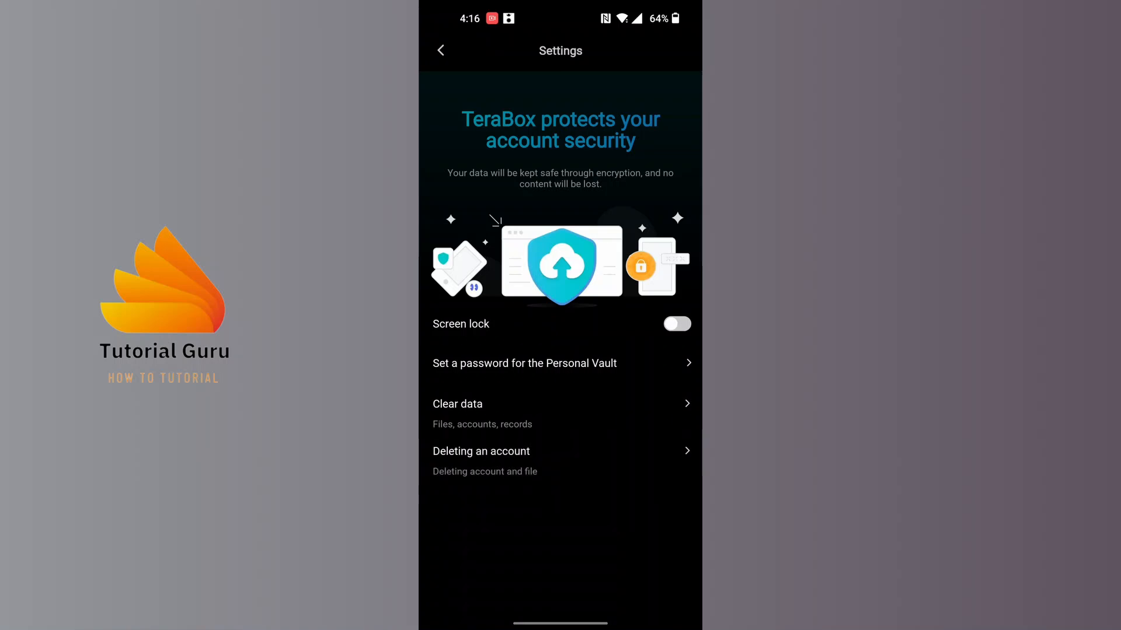
# - Open 'Deleting an account' and scroll down to review the cancellation risks
pyautogui.click(481, 451)
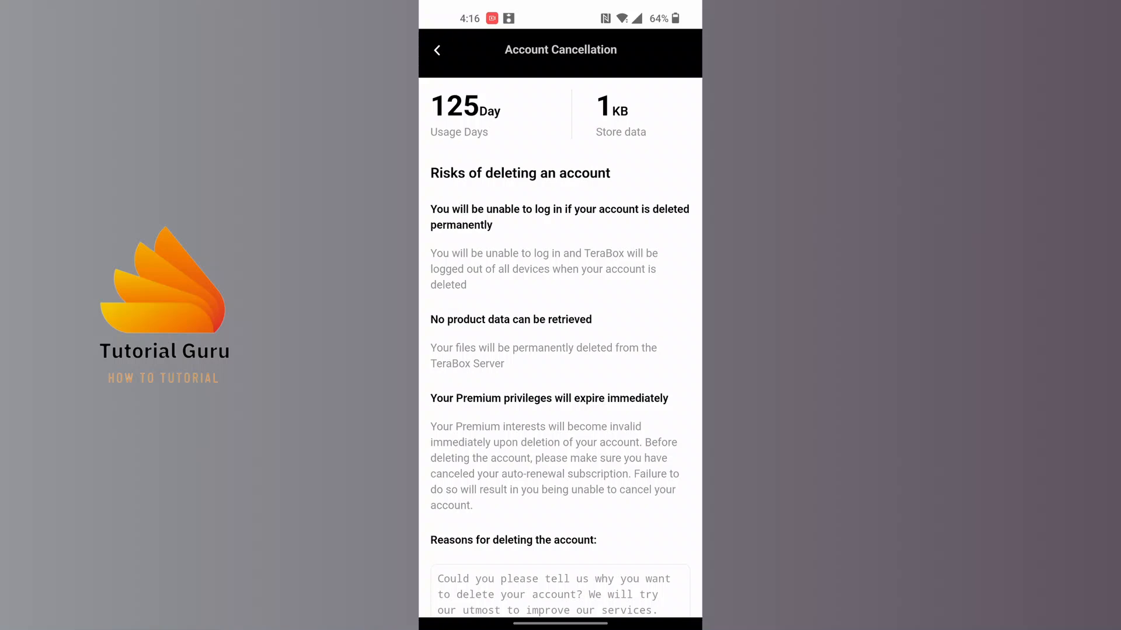
pyautogui.scroll(-3)
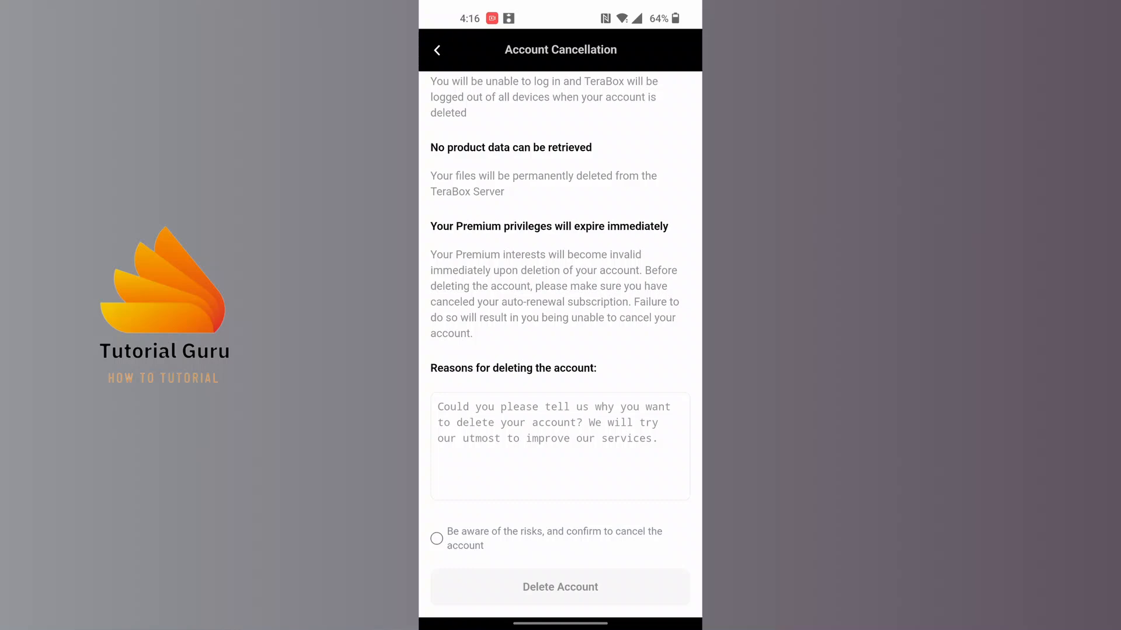
# - Acknowledge 'Be aware of the risks' and request account deletion
pyautogui.click(436, 538)
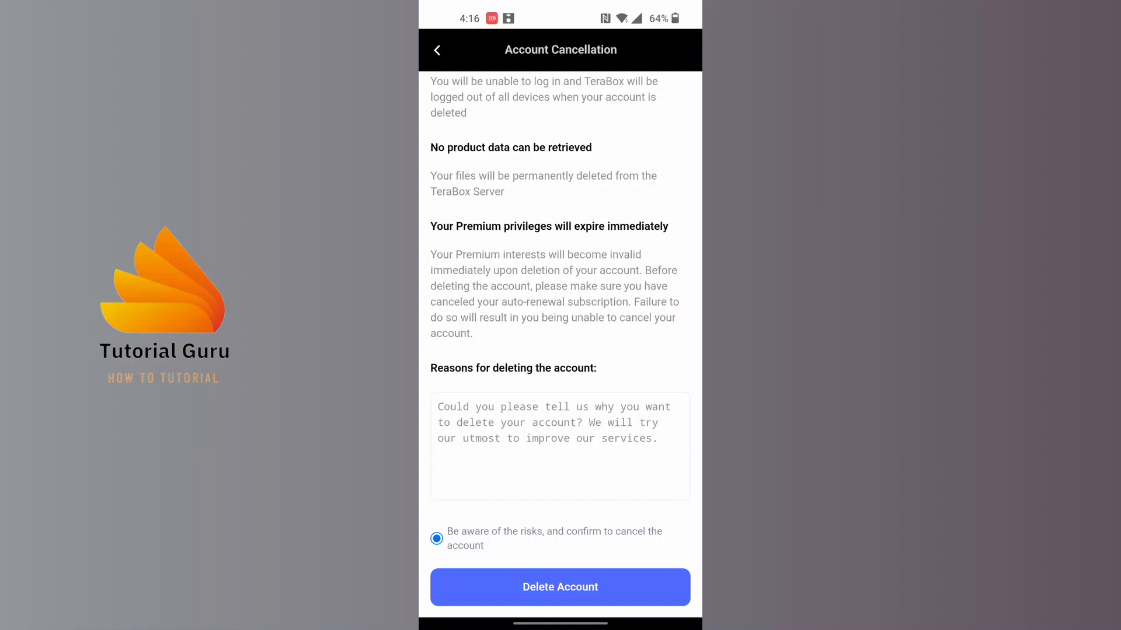
pyautogui.click(560, 587)
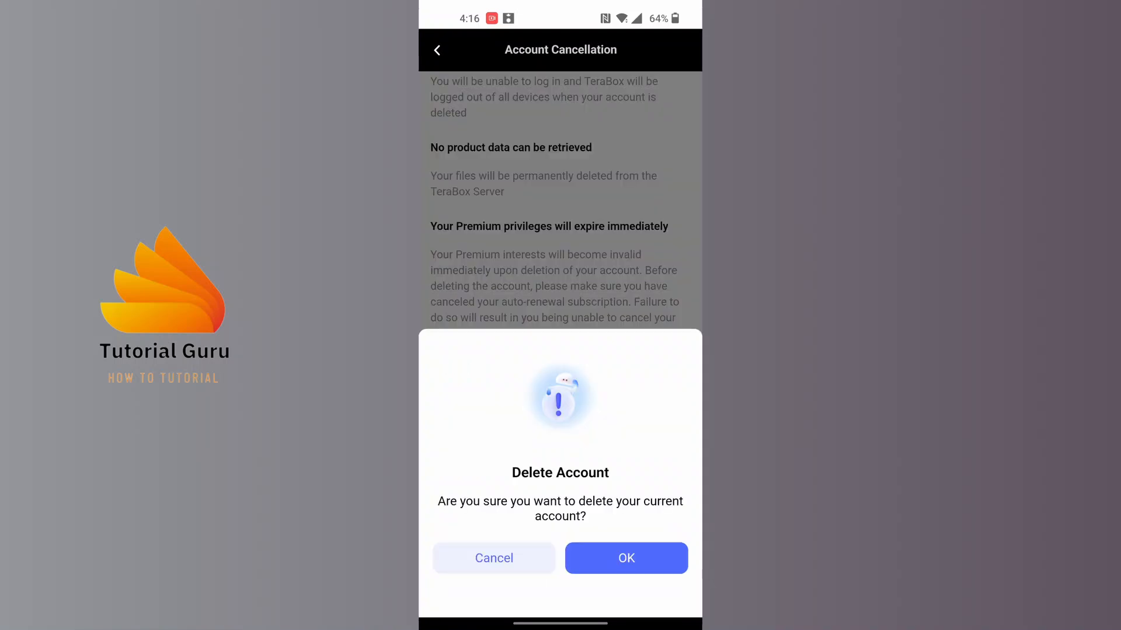